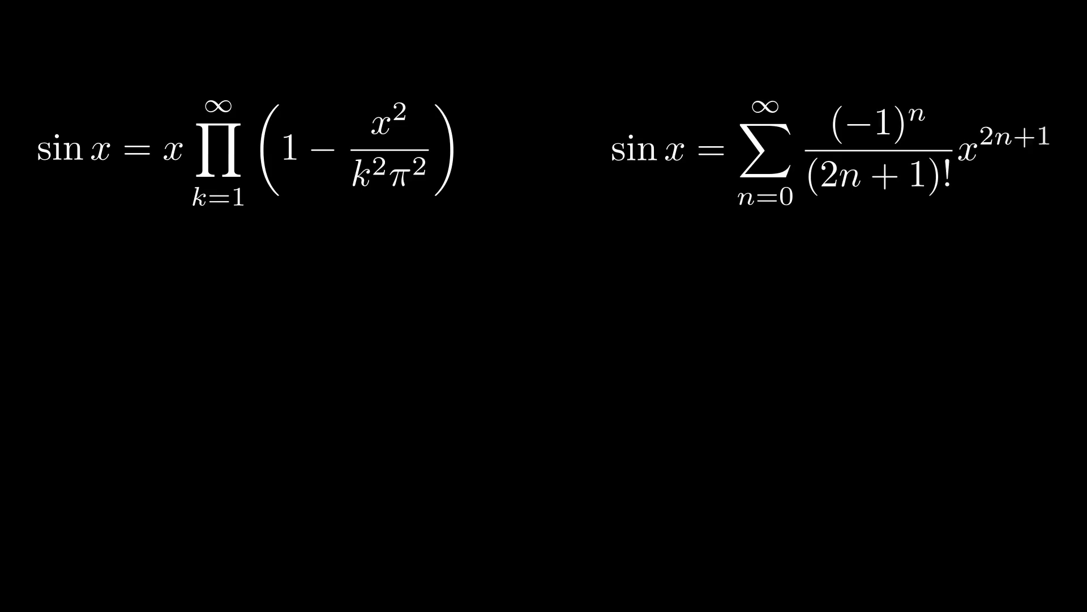
Step: Start a new empty equation line beneath the sin x infinite product
{"action": "left_click", "coordinate": [247, 263]}
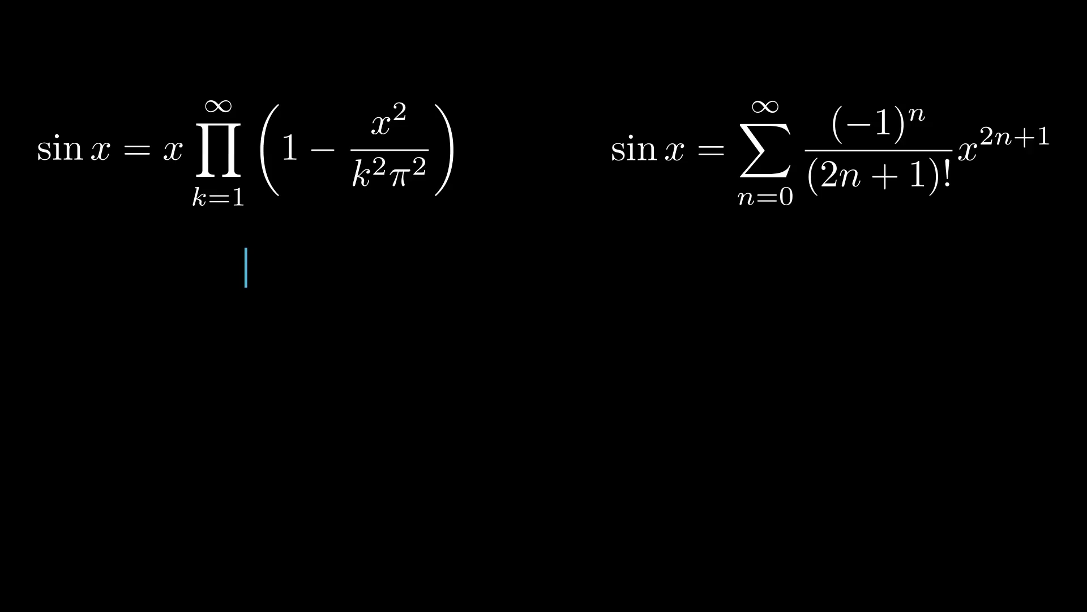